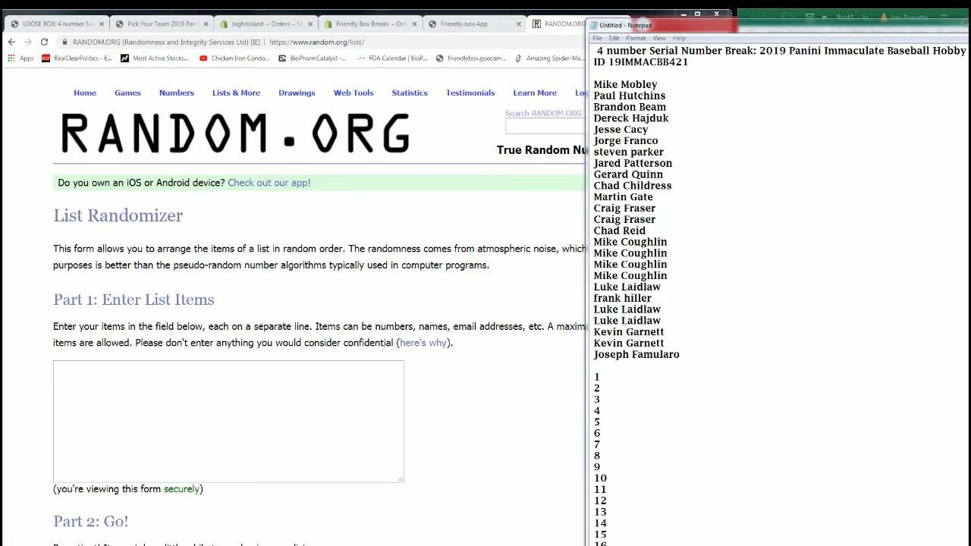
Paste the owner names from Notepad into the List Randomizer's item list.
left_click(724, 343)
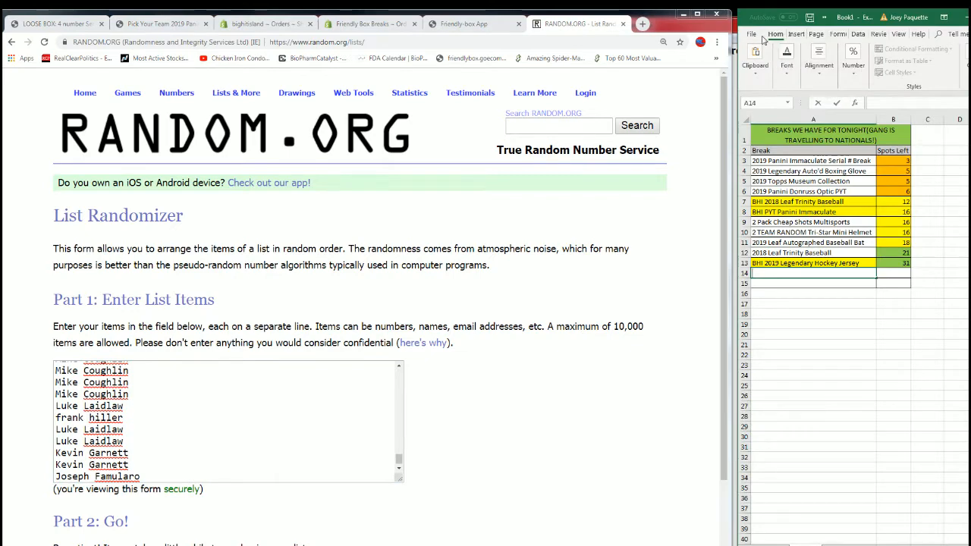
Create a new blank Excel workbook from the File start screen.
left_click(750, 34)
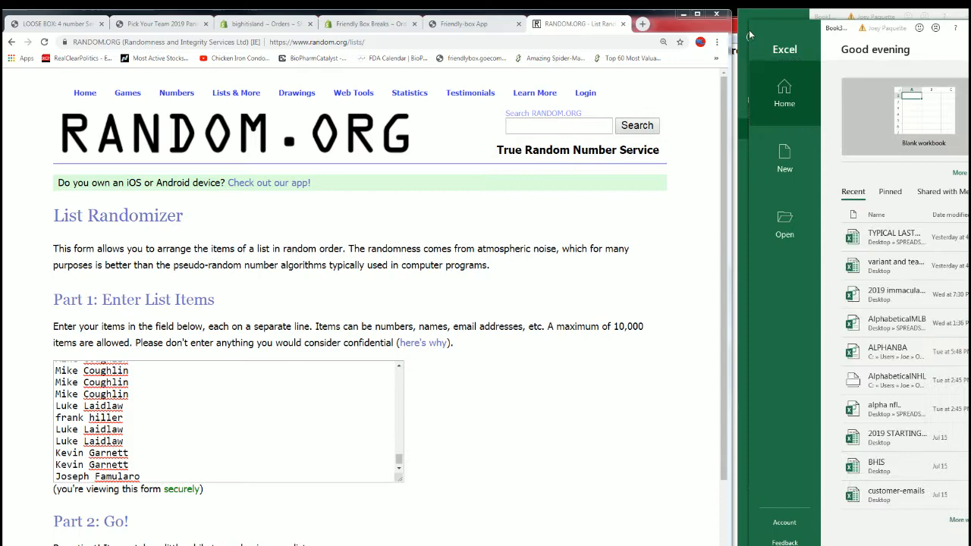
left_click(766, 129)
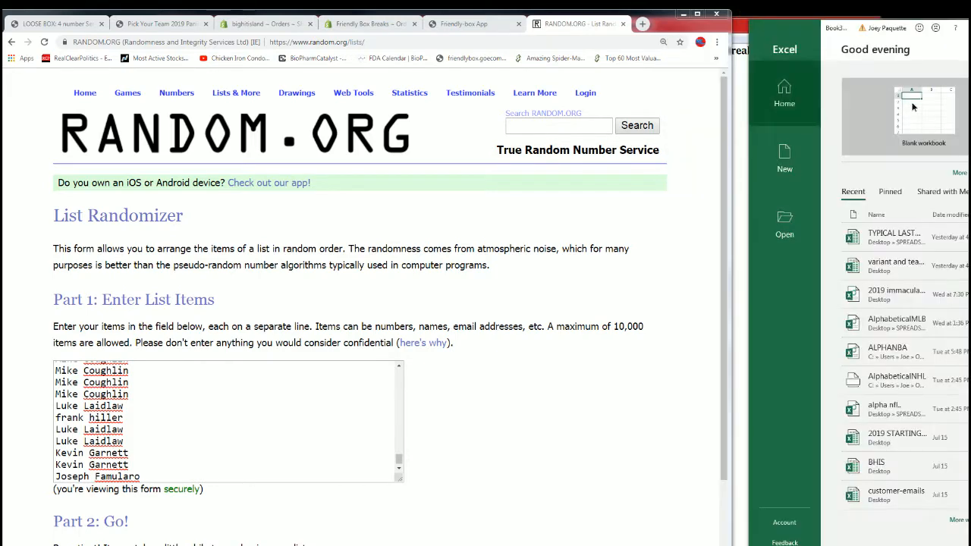
left_click(924, 113)
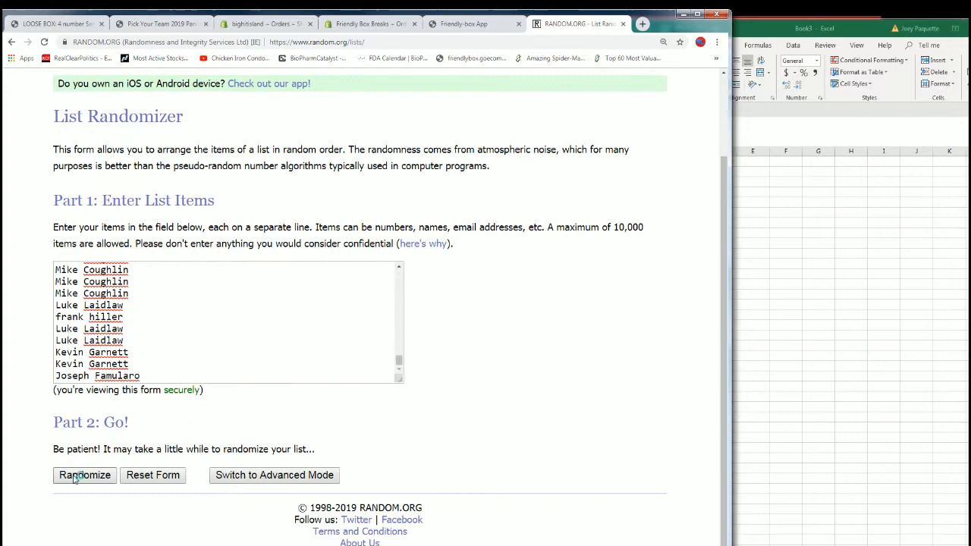
Randomize the 100-name owner list, reshuffling with Again until the seventh ordering is shown.
left_click(85, 475)
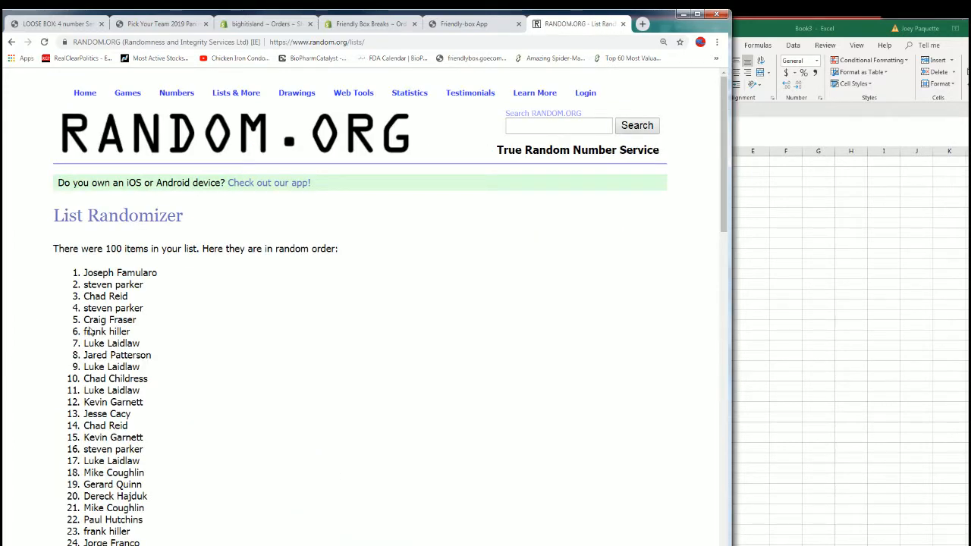
scroll("down", 3)
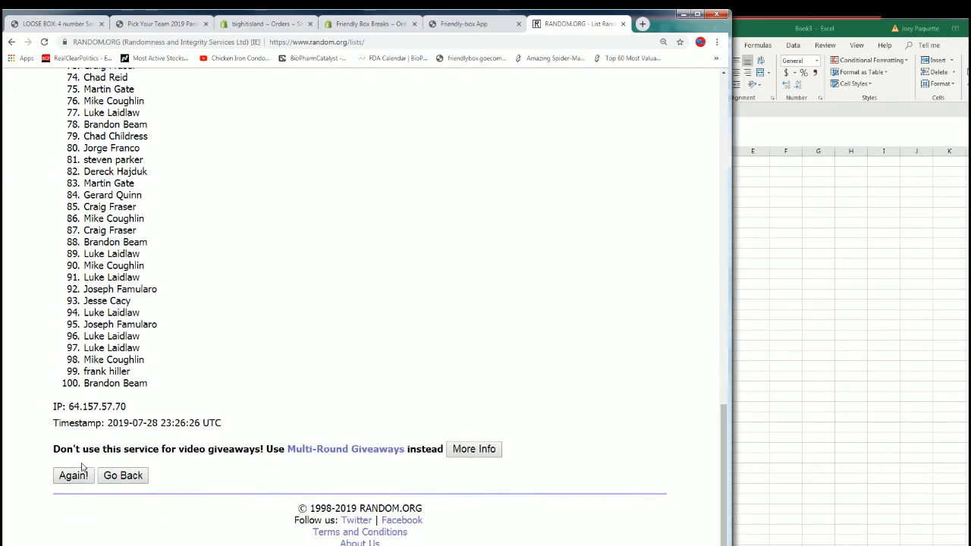
left_click(73, 475)
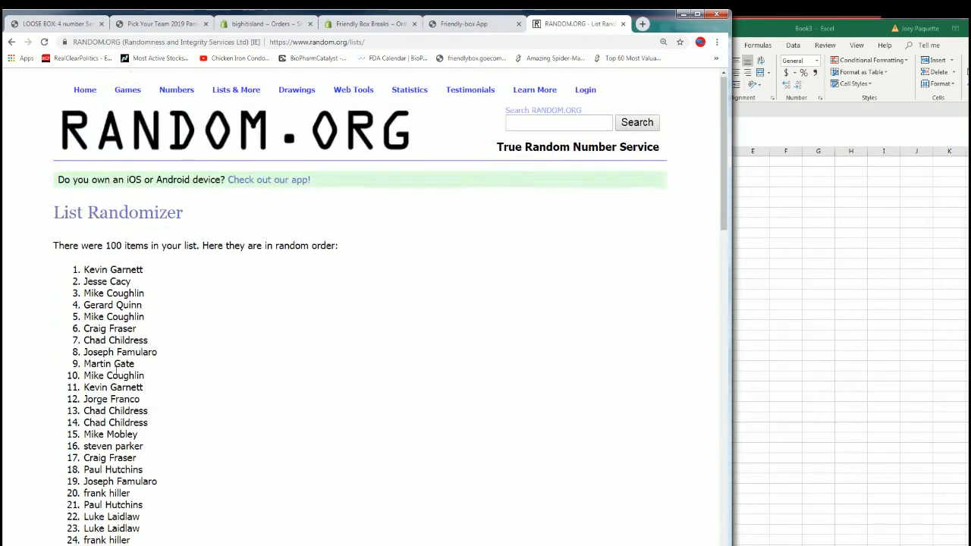
scroll("down", 3)
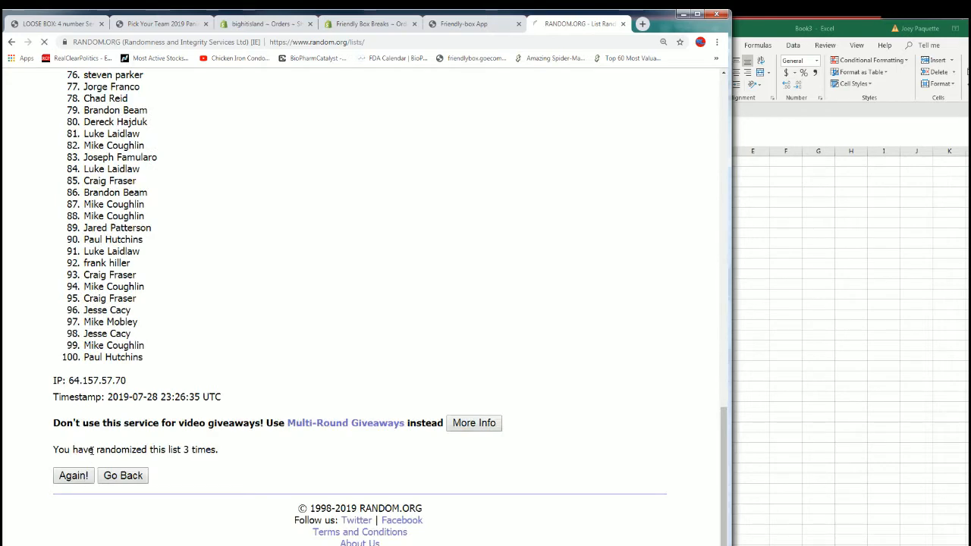
left_click(73, 476)
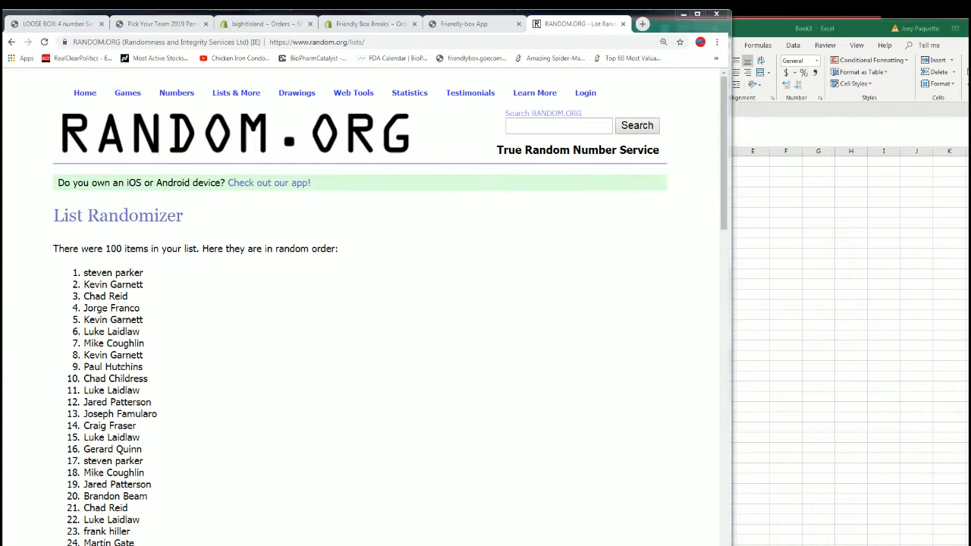
scroll("down", 3)
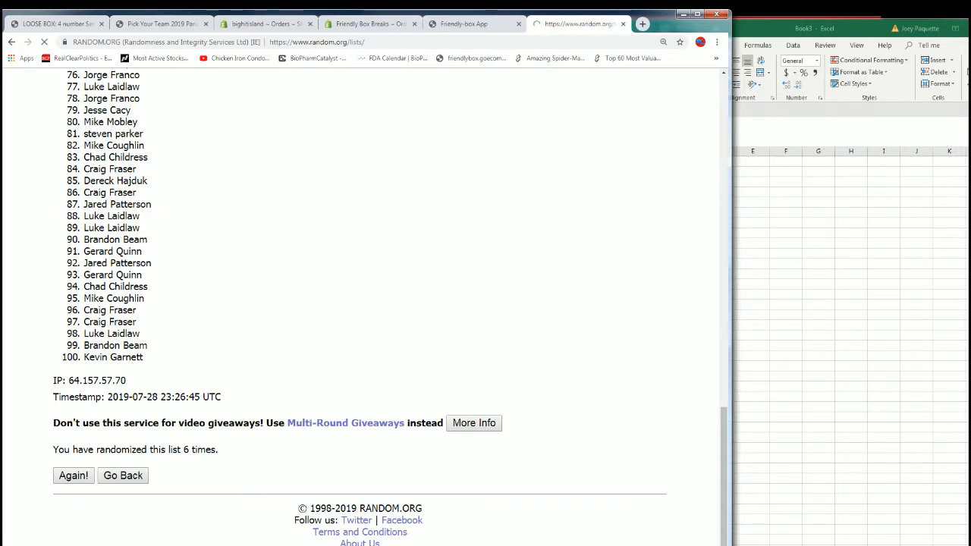
left_click(73, 476)
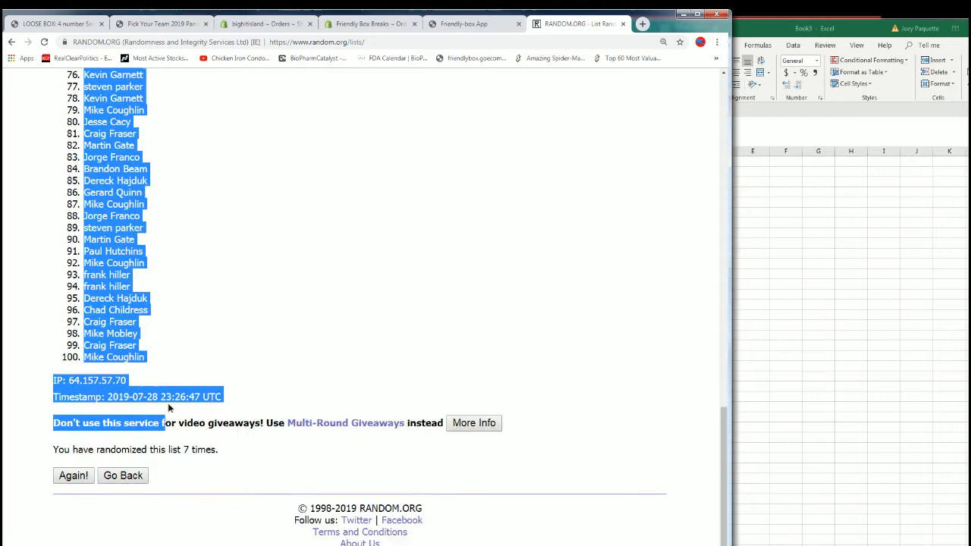
Copy the randomized names and head the sheet's columns OWNER and SERIAL #.
right_click(151, 357)
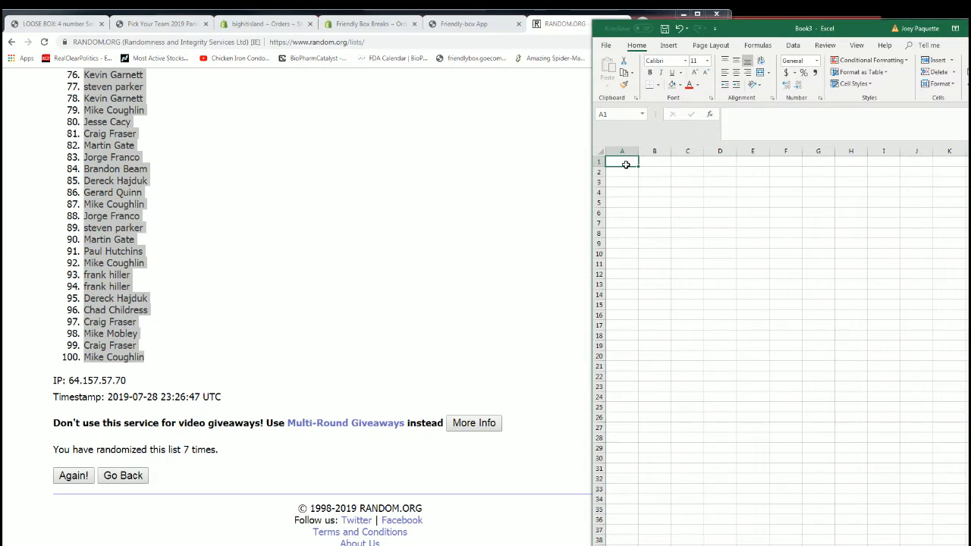
type("OWNER")
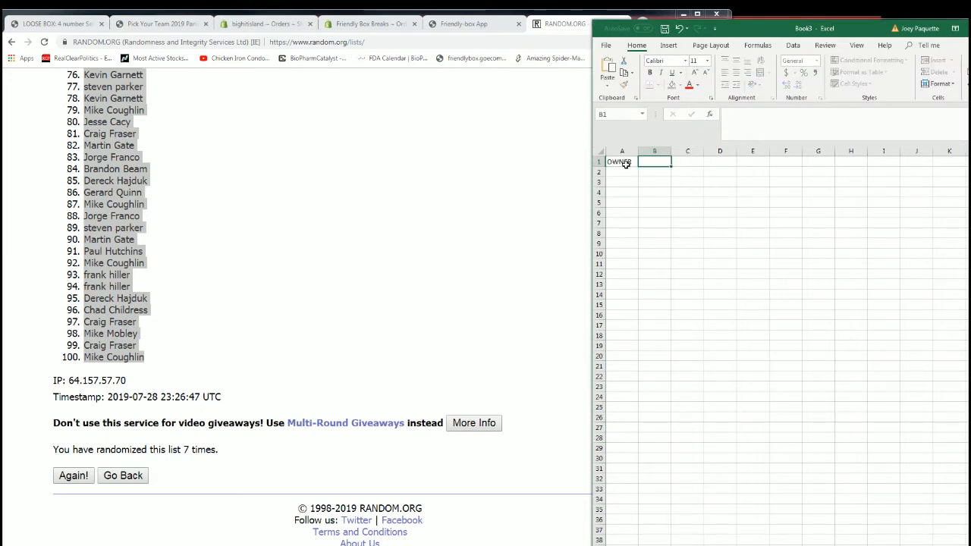
type("SE")
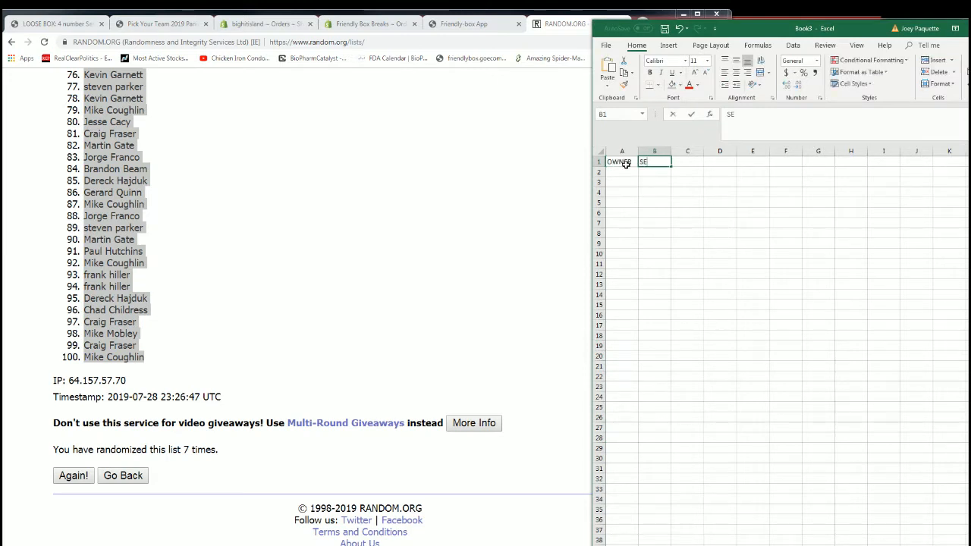
type("RA")
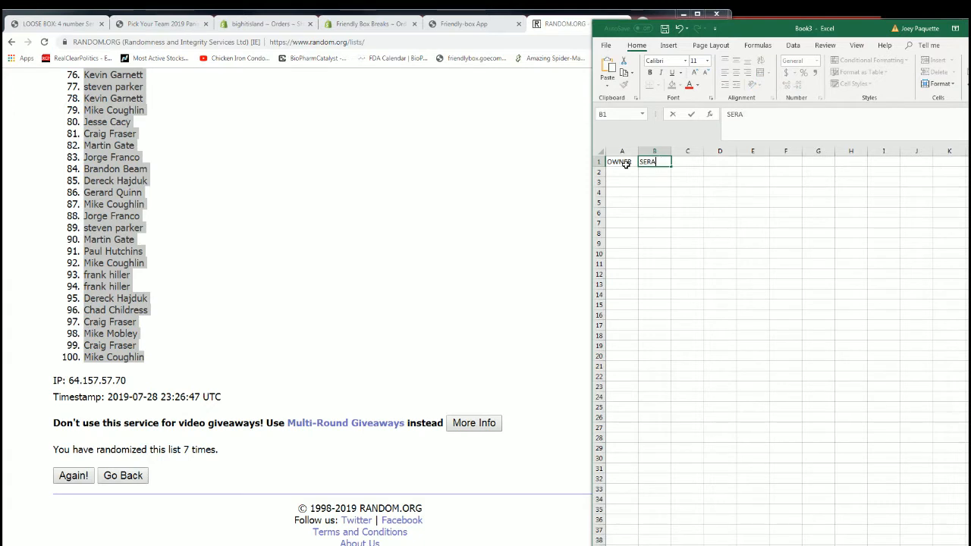
type("I")
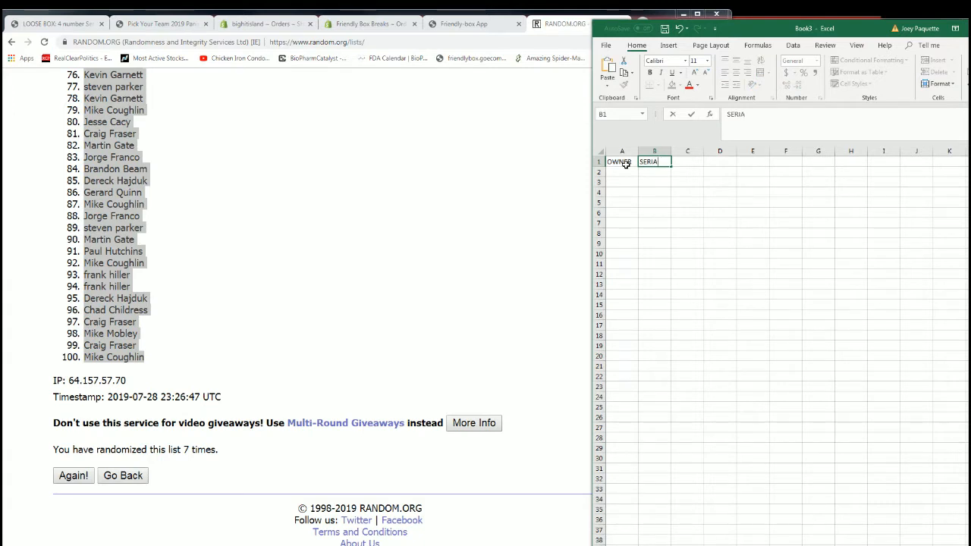
type("L")
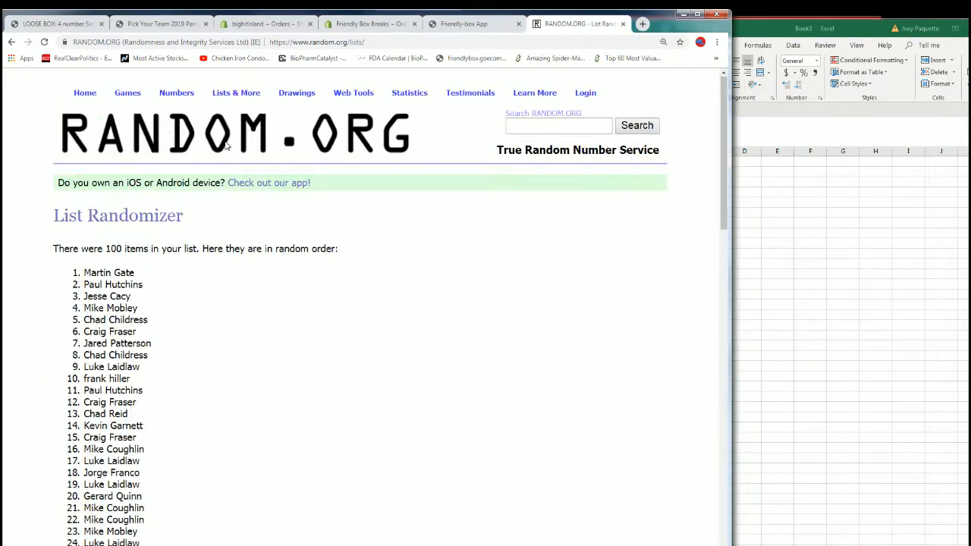
Load a fresh List Randomizer with 1–99 plus Redemption and start shuffling it.
left_click(236, 93)
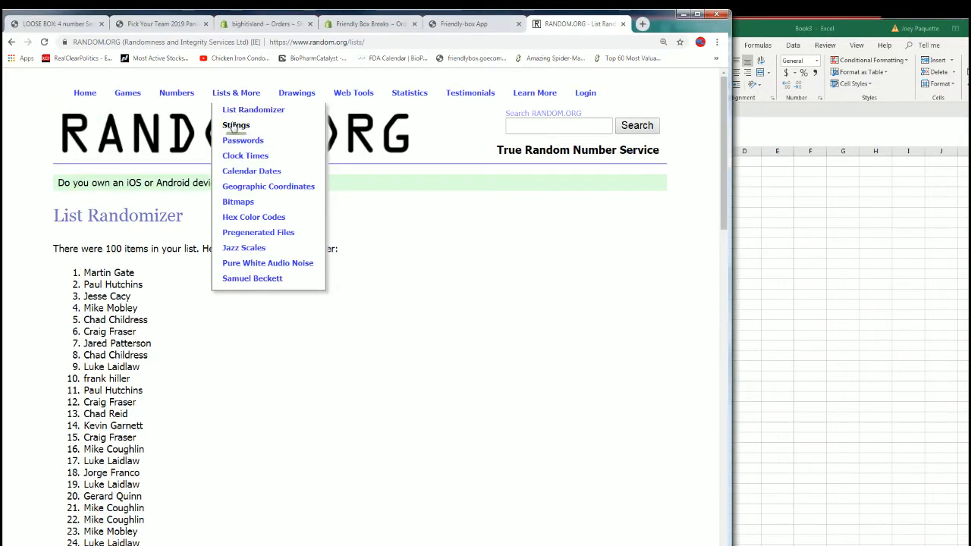
left_click(254, 110)
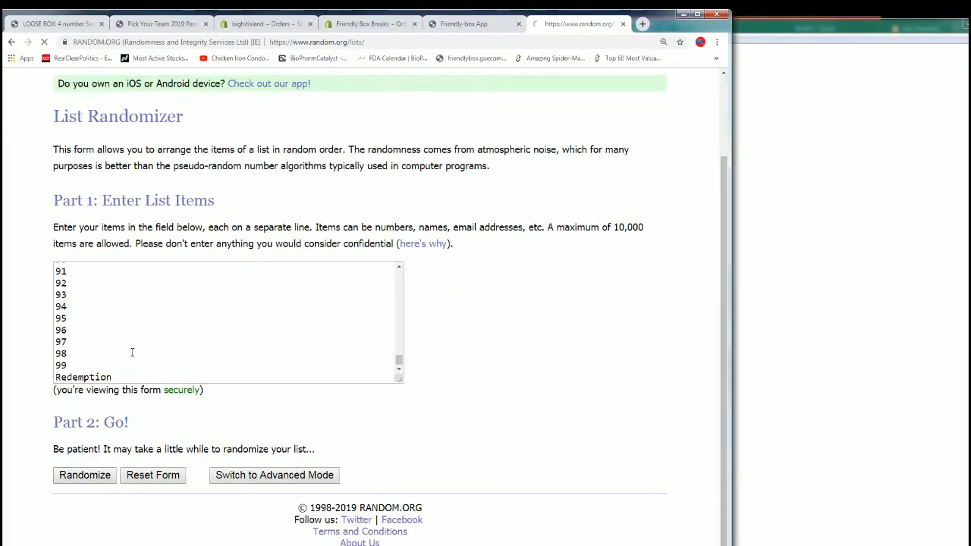
left_click(84, 475)
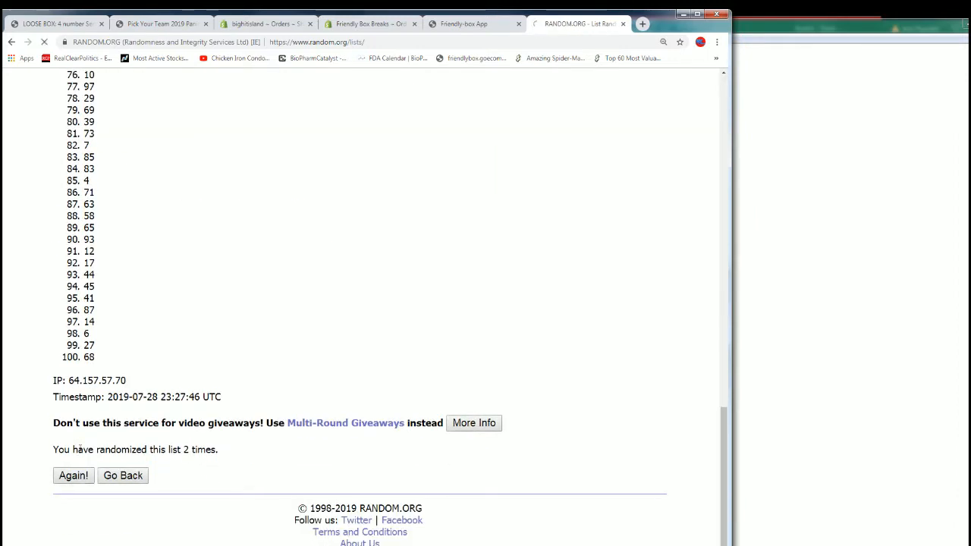
left_click(73, 475)
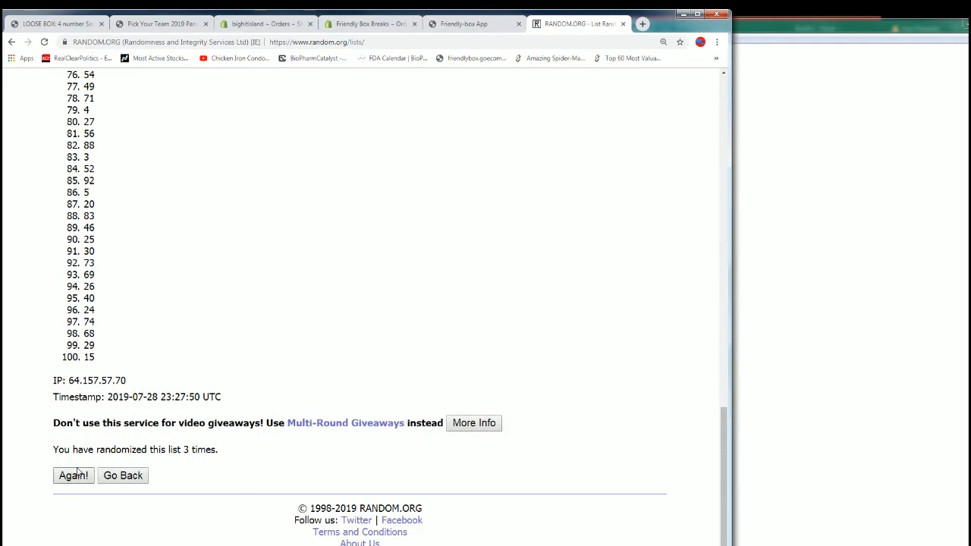
left_click(74, 476)
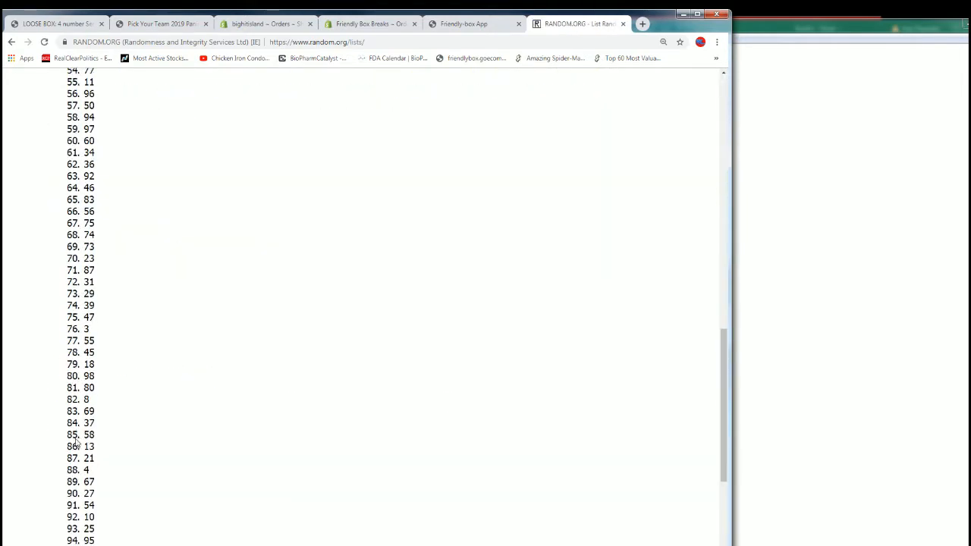
Reshuffle the serial list to its seventh ordering and review the final result.
scroll("up", 3)
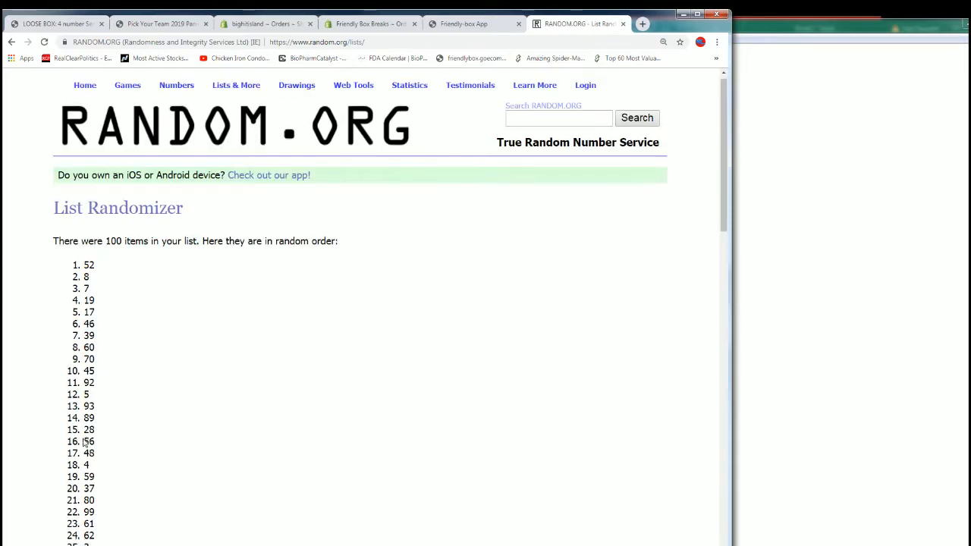
scroll("down", 3)
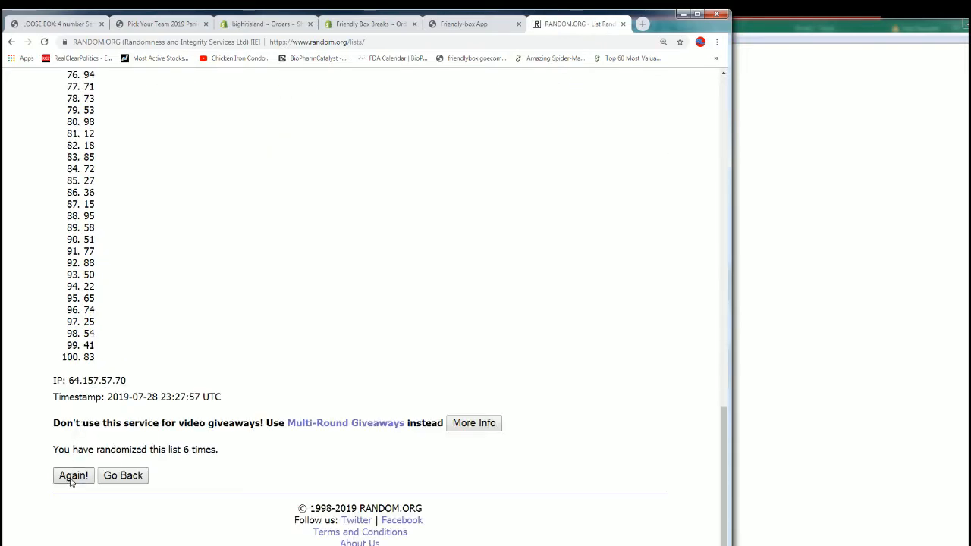
left_click(73, 475)
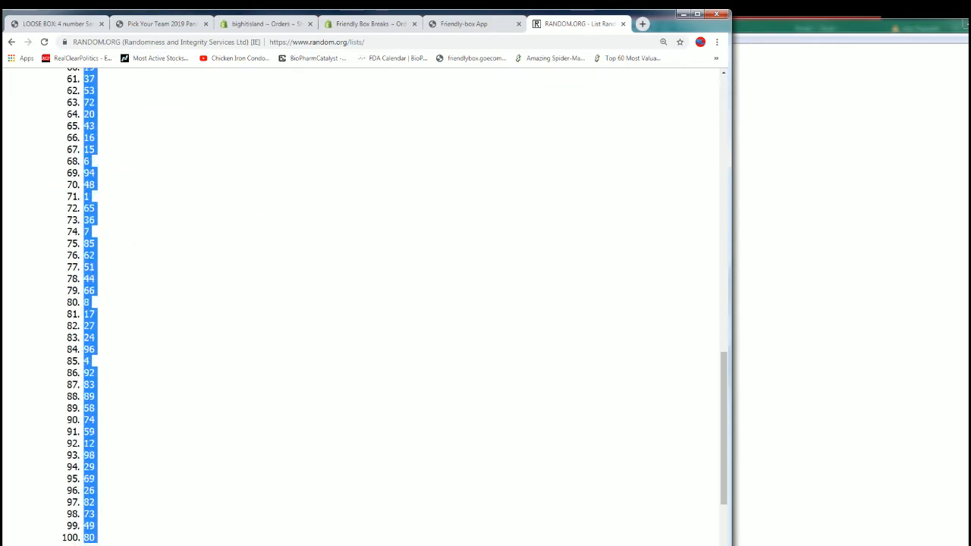
scroll("down", 3)
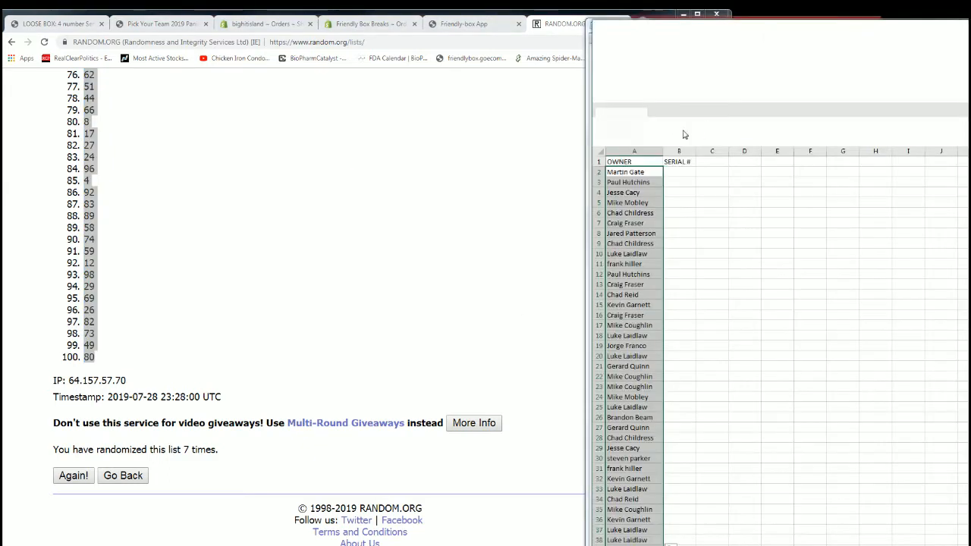
Paste the shuffled serials into column B as Text via Paste Special.
right_click(676, 161)
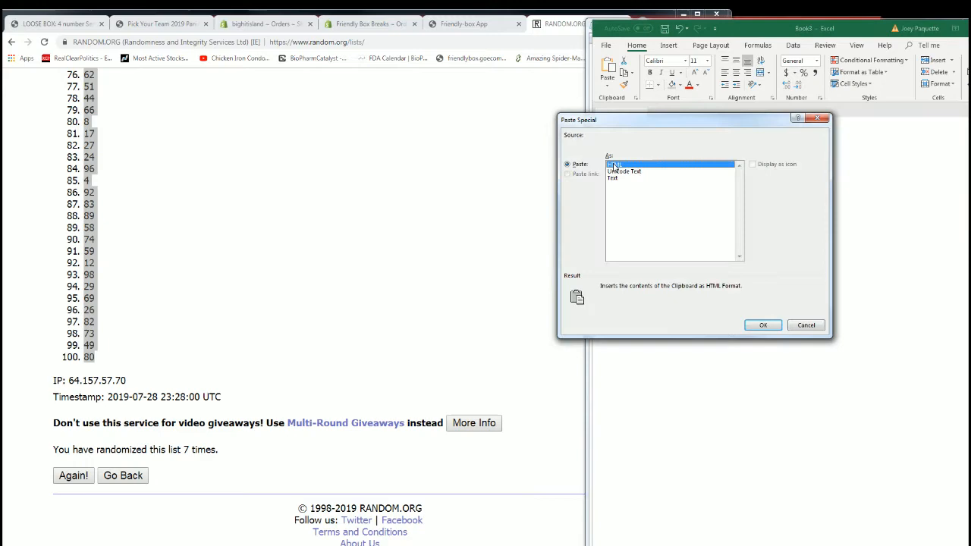
left_click(764, 325)
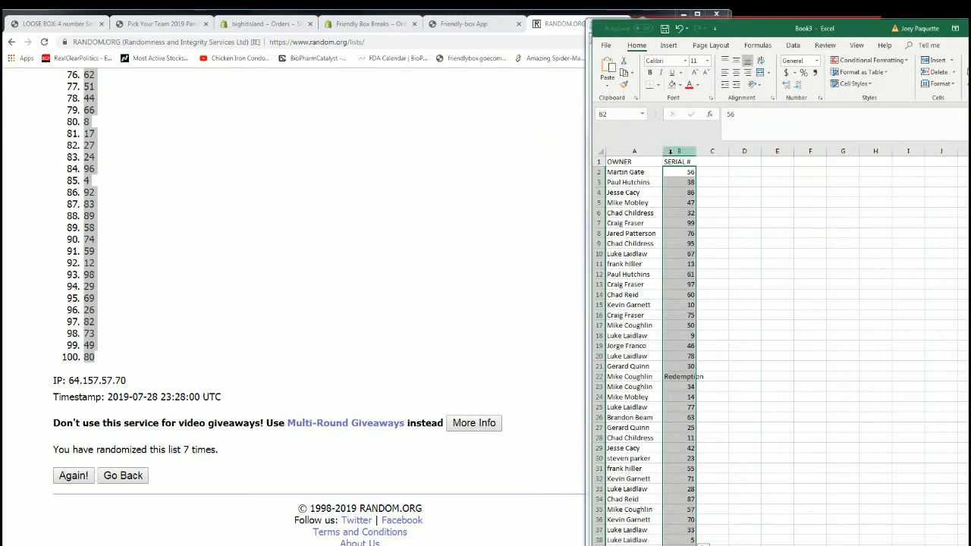
scroll("down", 3)
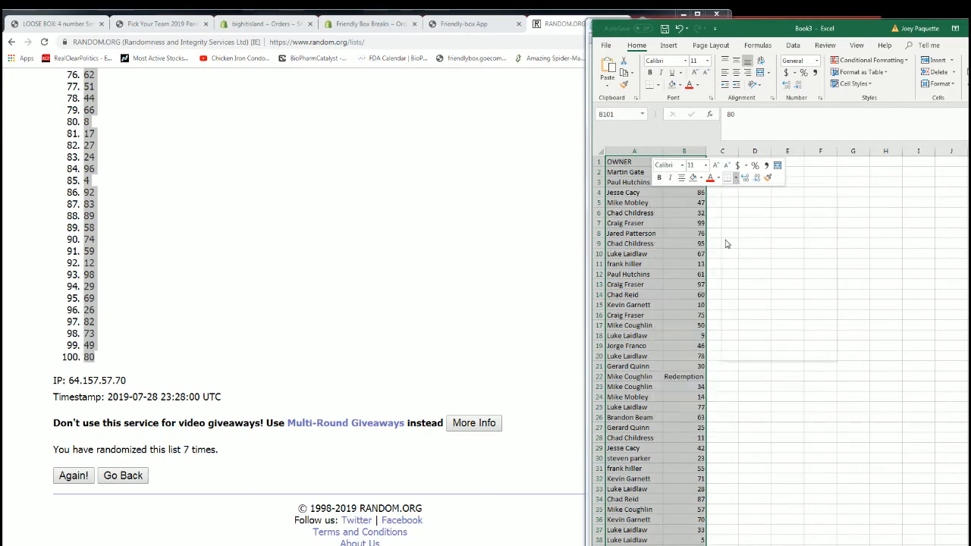
Bring up Custom Sort for the owner-and-serial table from its right-click menu.
scroll("down", 3)
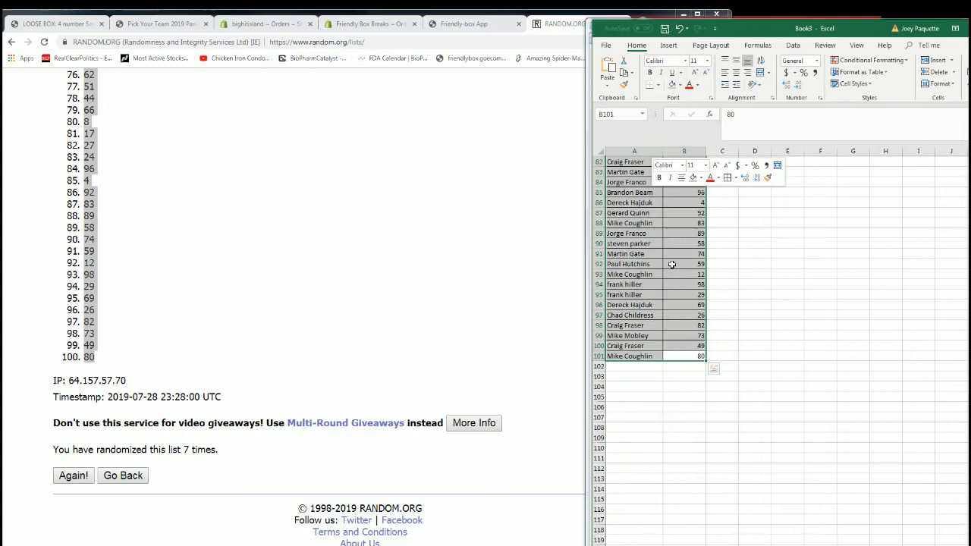
right_click(671, 264)
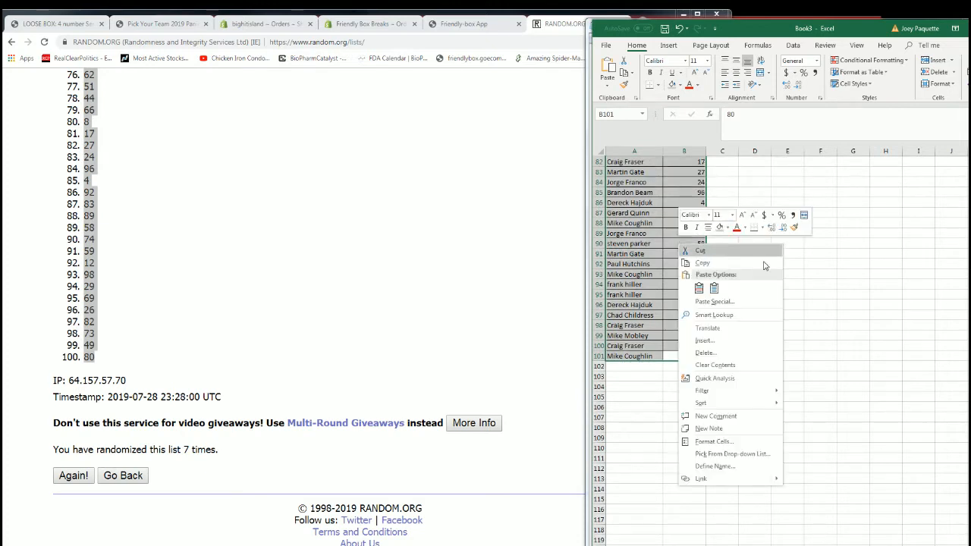
mouse_move(701, 403)
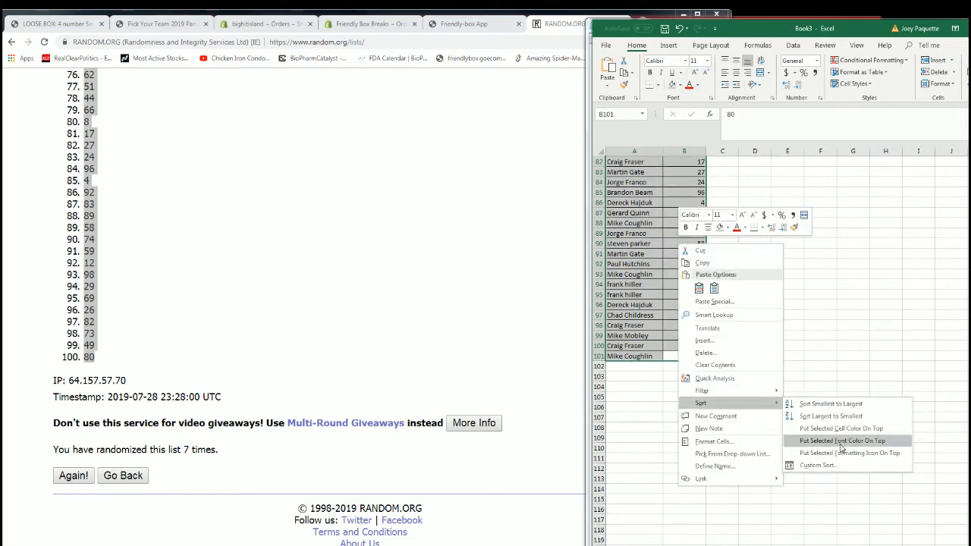
left_click(818, 466)
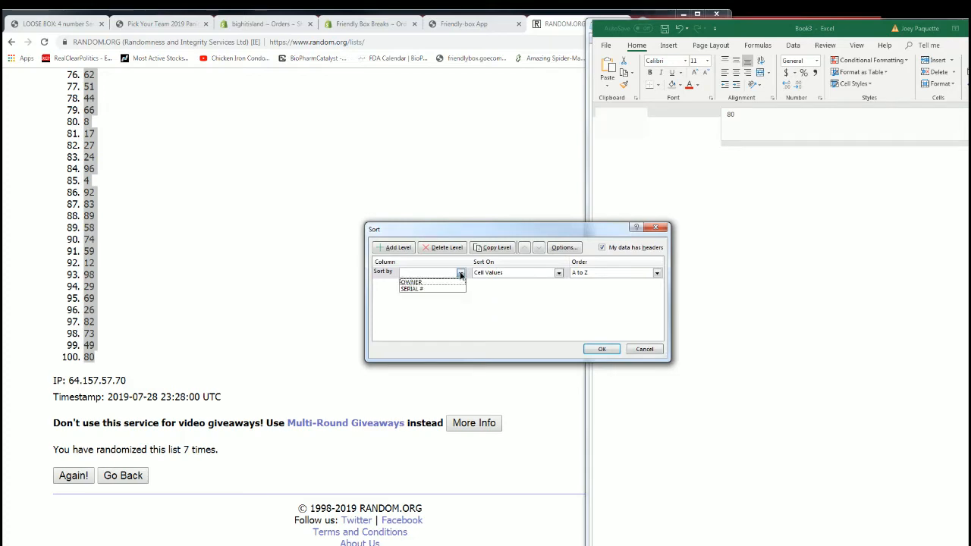